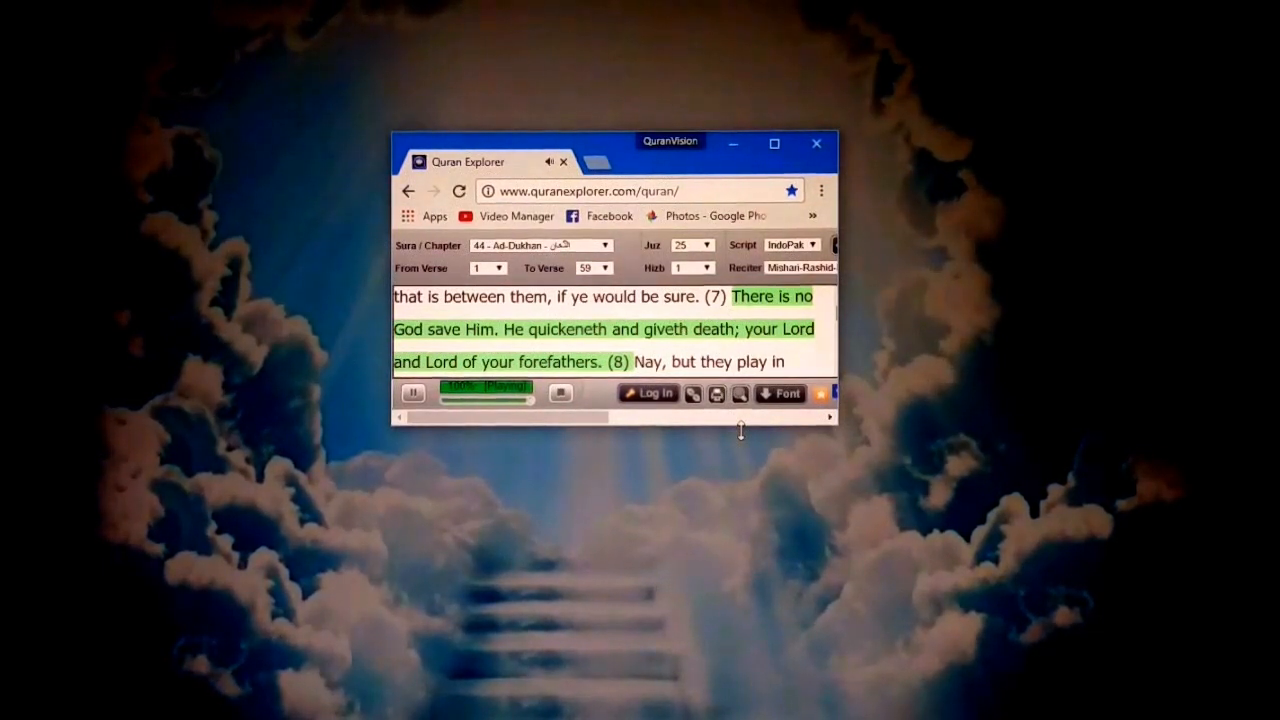
scroll(down, 3)
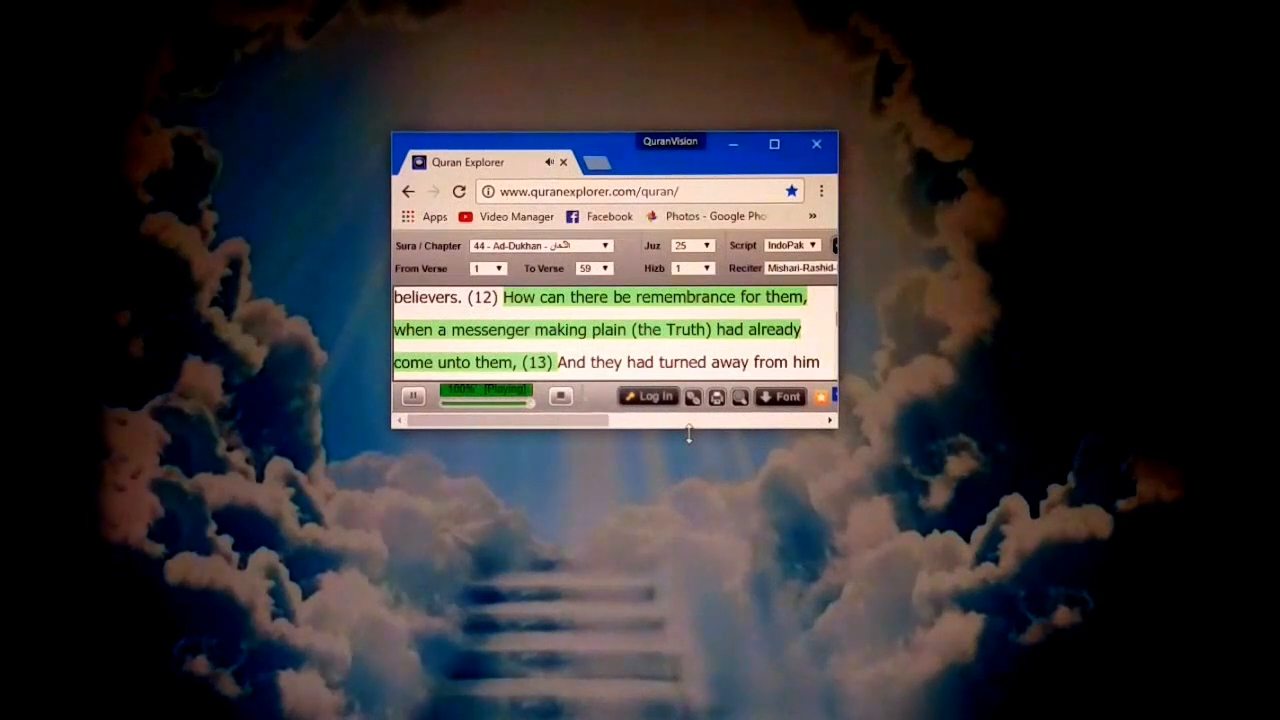
scroll(down, 3)
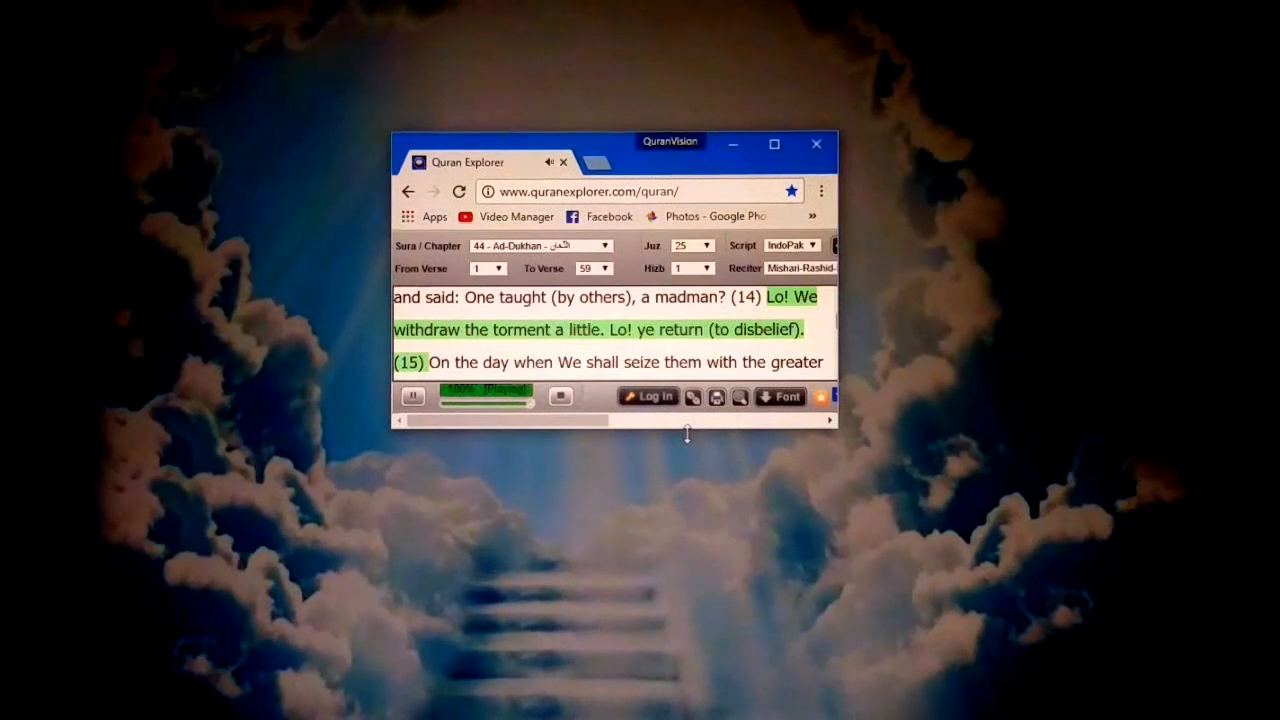
scroll(down, 3)
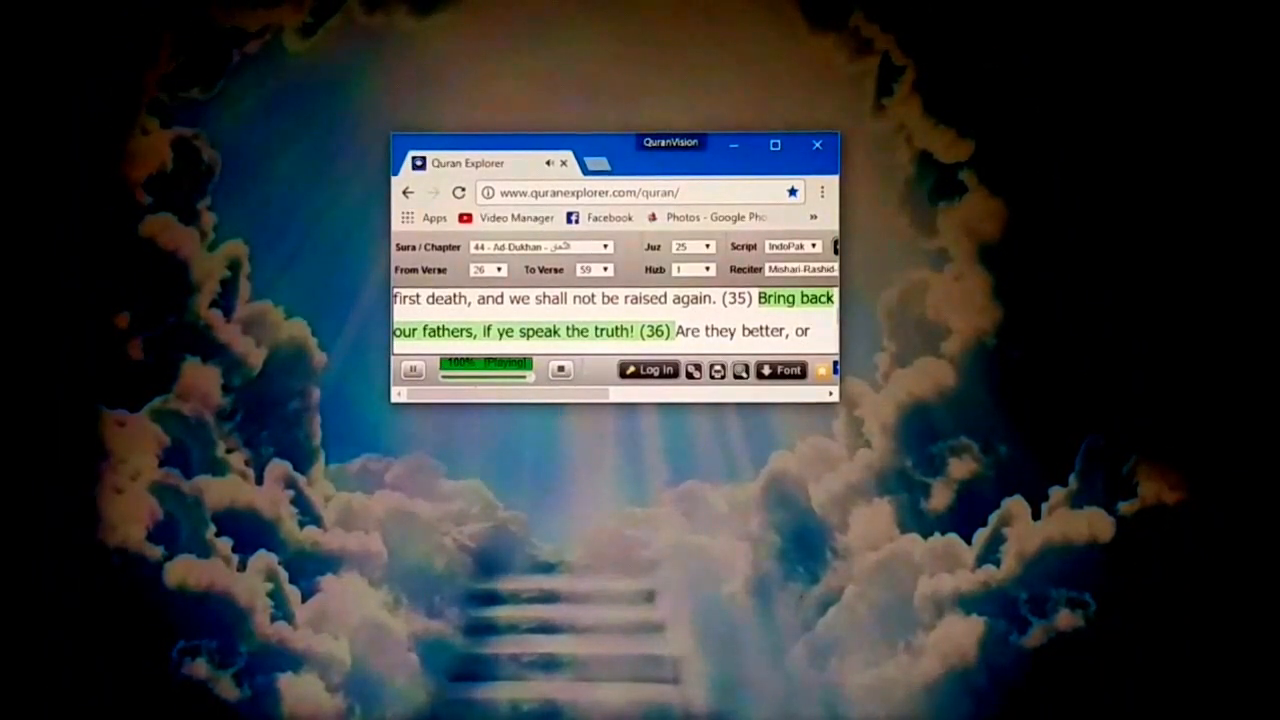
mouse_move(688, 632)
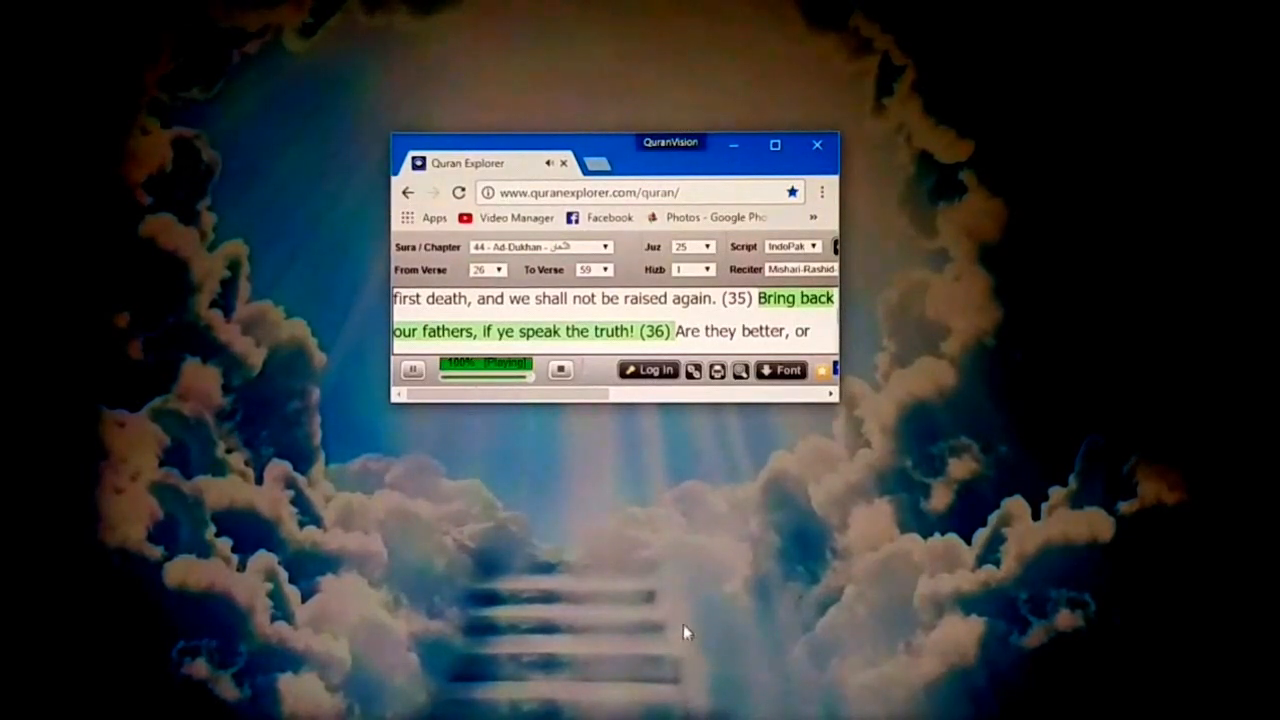
mouse_move(692, 430)
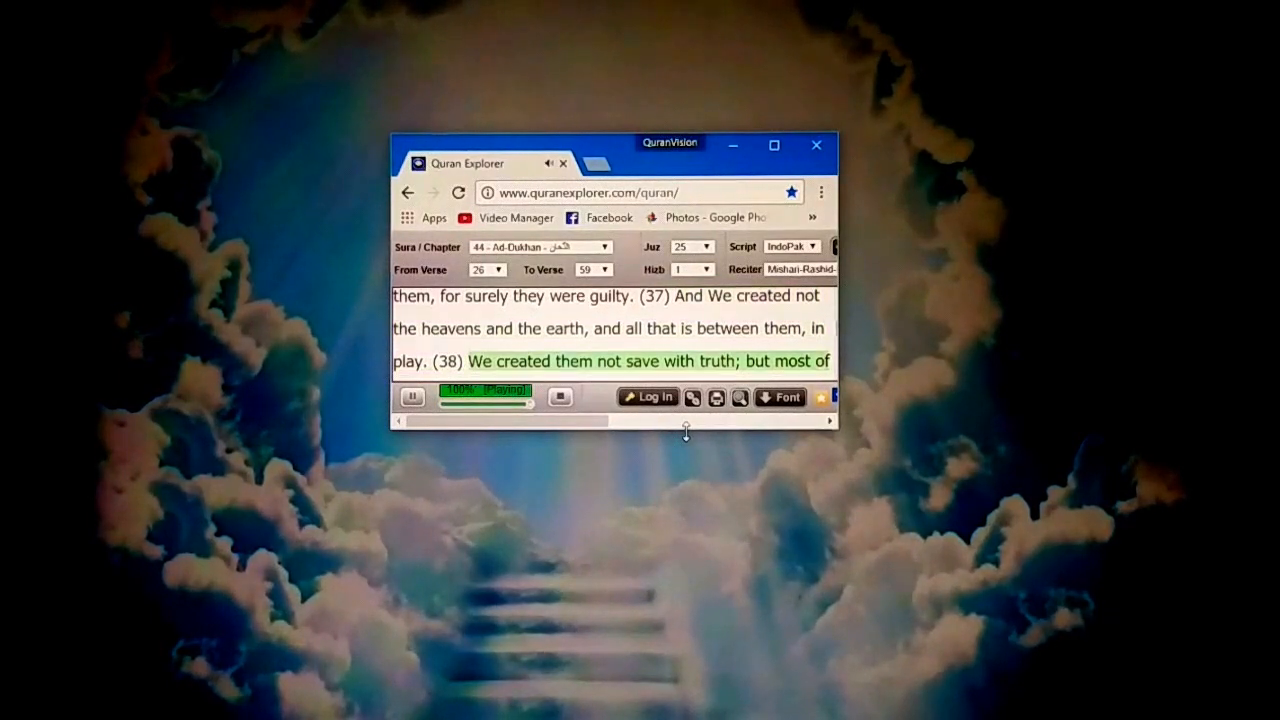
scroll(down, 3)
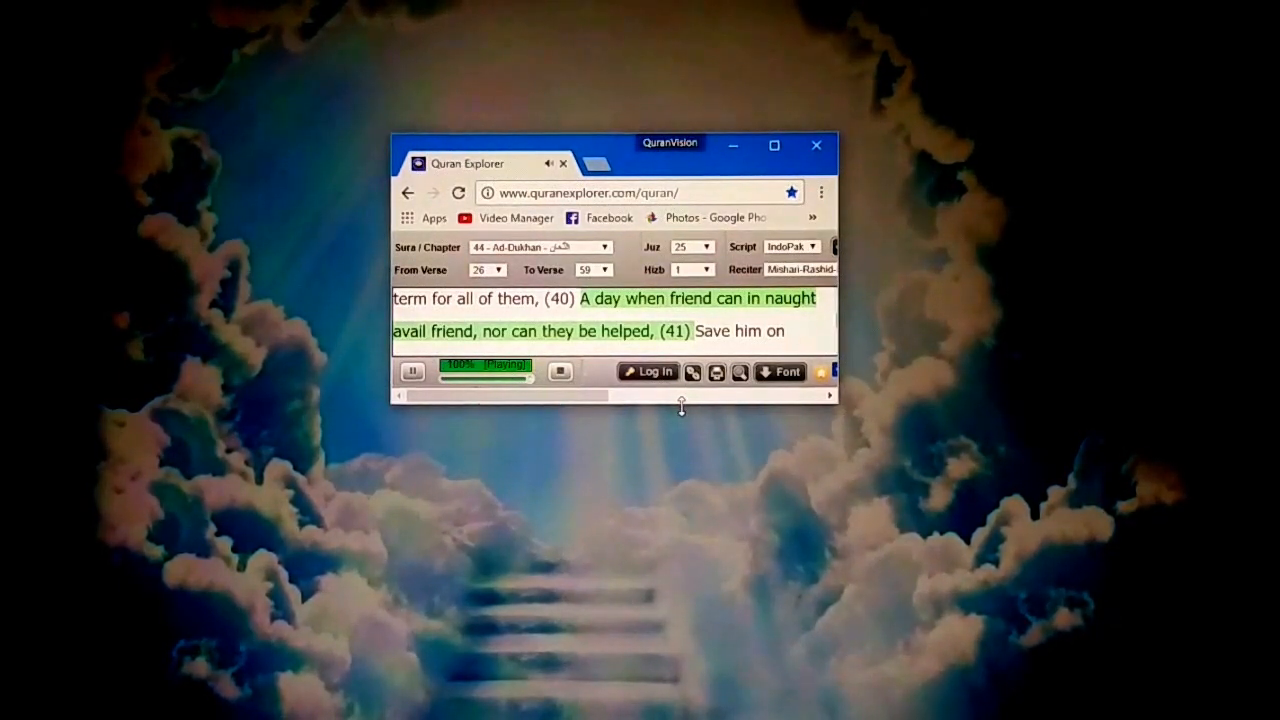
scroll(down, 3)
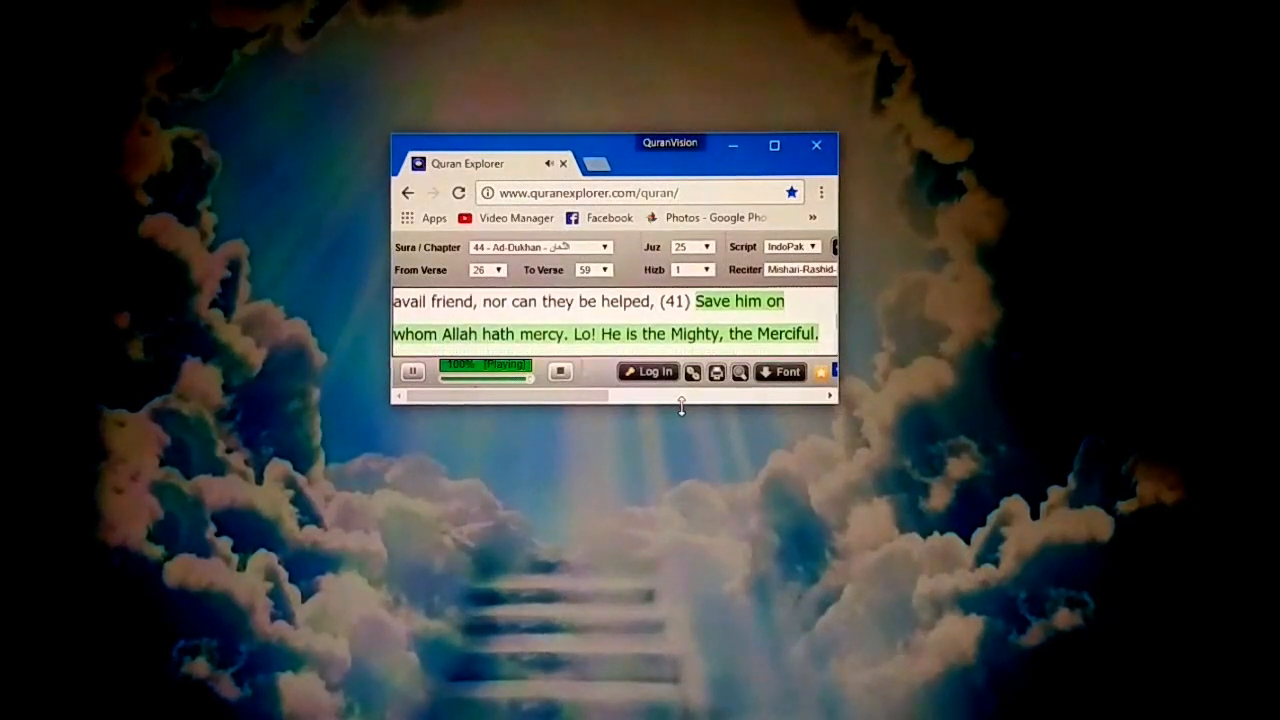